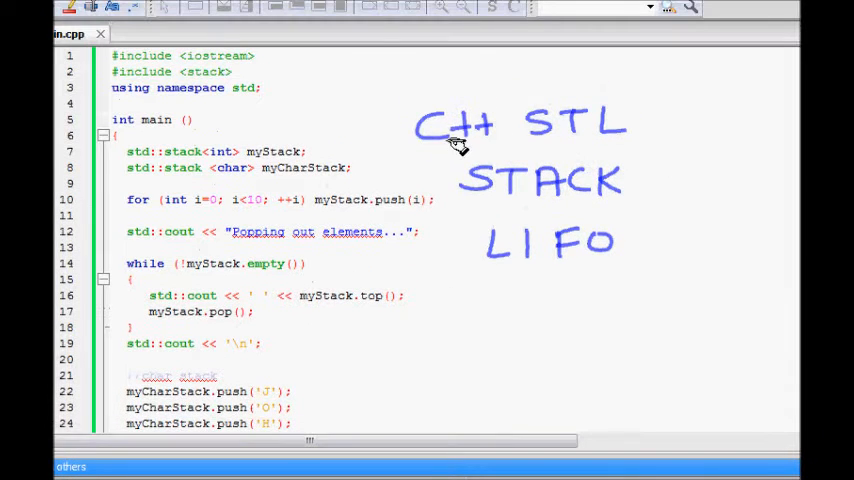
pyautogui.moveTo(452, 160)
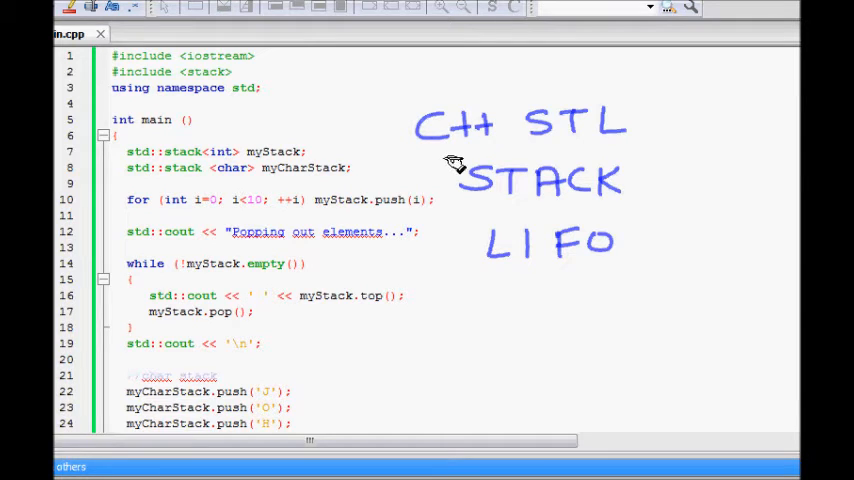
pyautogui.moveTo(508, 162)
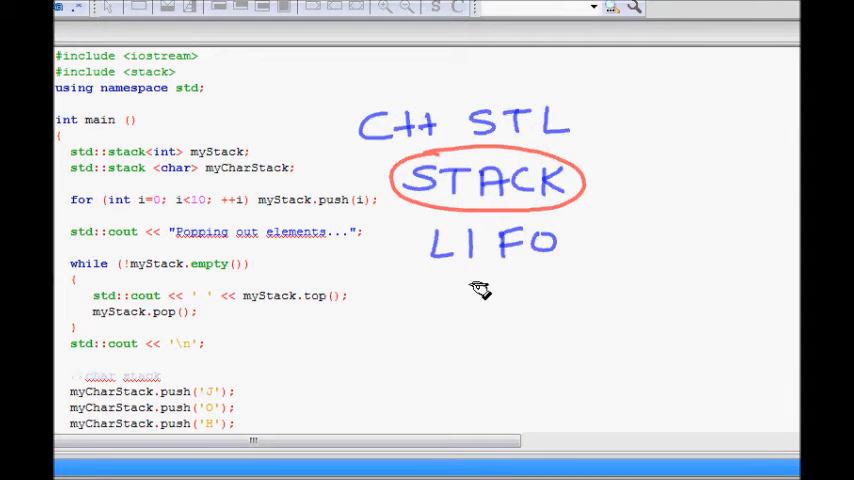
pyautogui.moveTo(588, 172)
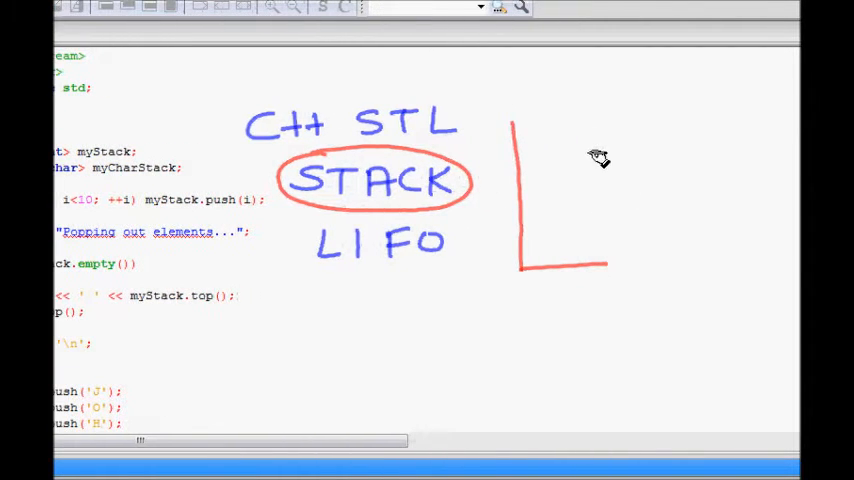
# Draw a tall container holding 1 2 3 4 and a pile of stacked blocks beside it in red pen
pyautogui.moveTo(590, 126); pyautogui.dragTo(590, 264)
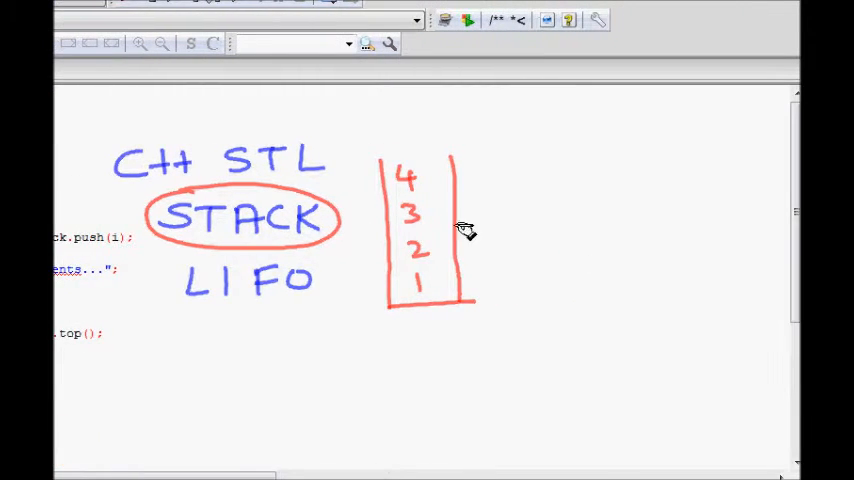
pyautogui.moveTo(584, 232)
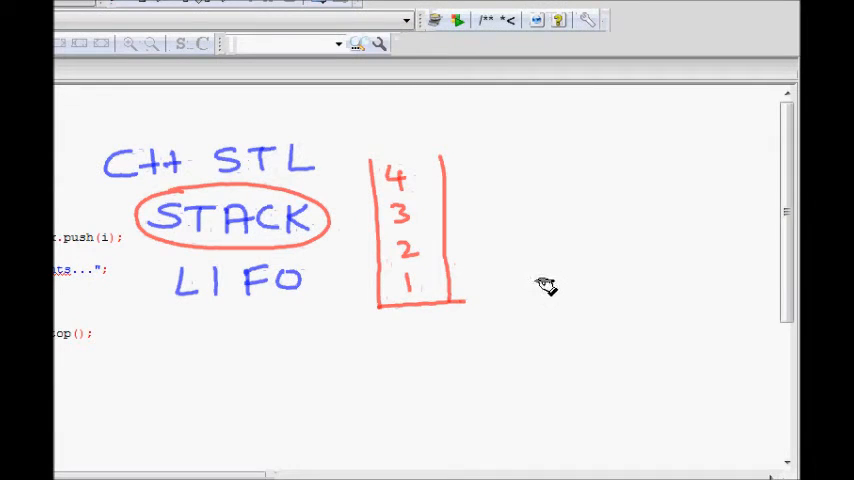
pyautogui.moveTo(536, 276); pyautogui.dragTo(644, 310)
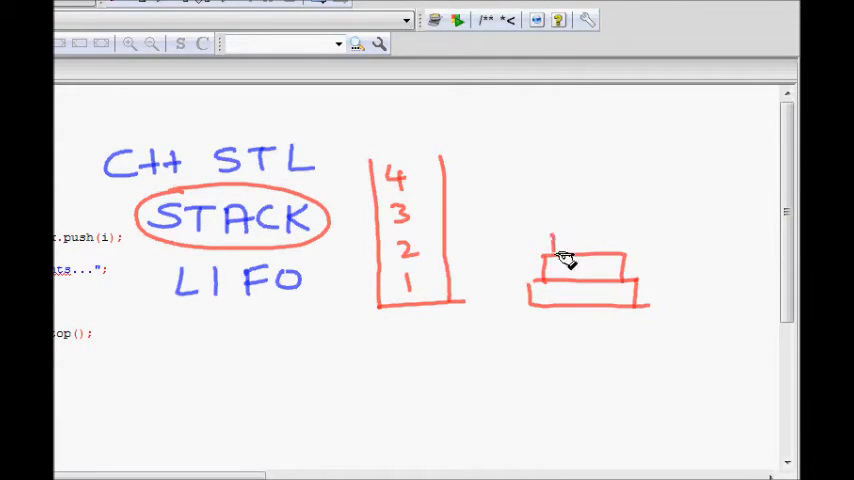
pyautogui.moveTo(564, 260); pyautogui.dragTo(596, 216)
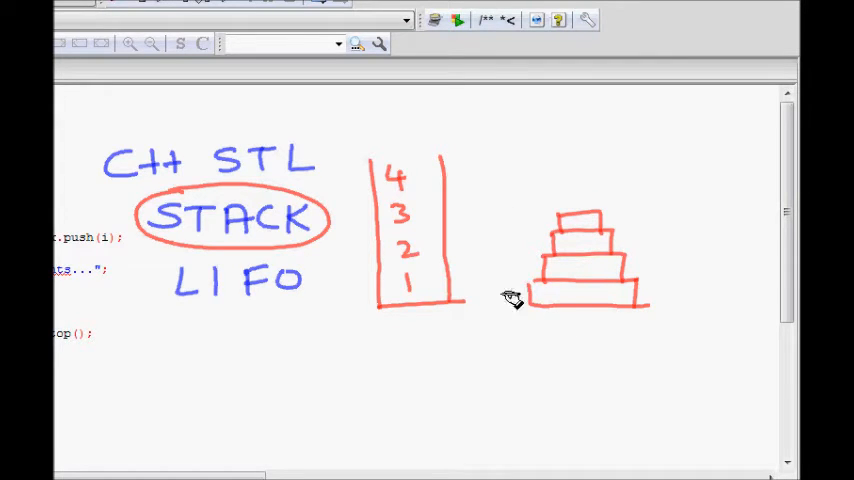
pyautogui.moveTo(636, 240)
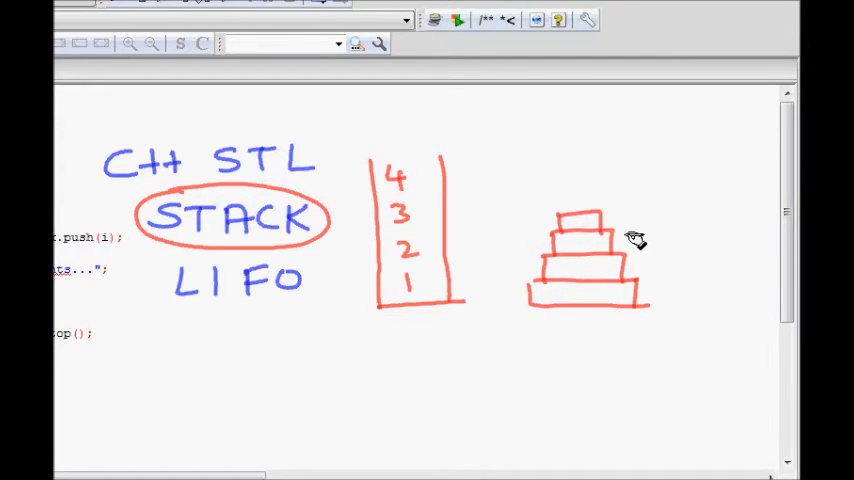
pyautogui.moveTo(570, 240); pyautogui.dragTo(604, 242)
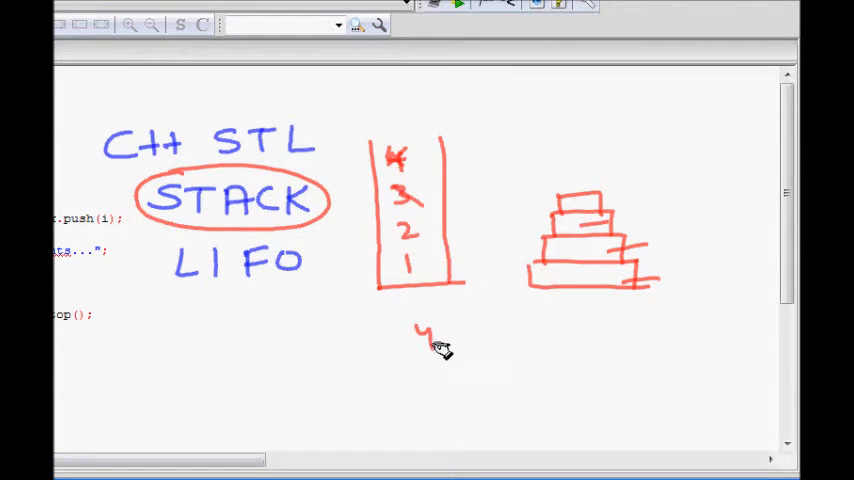
# Cross out the stacked numbers and write 4 3 2 1 beneath as the pop order
pyautogui.moveTo(456, 336); pyautogui.dragTo(504, 340)
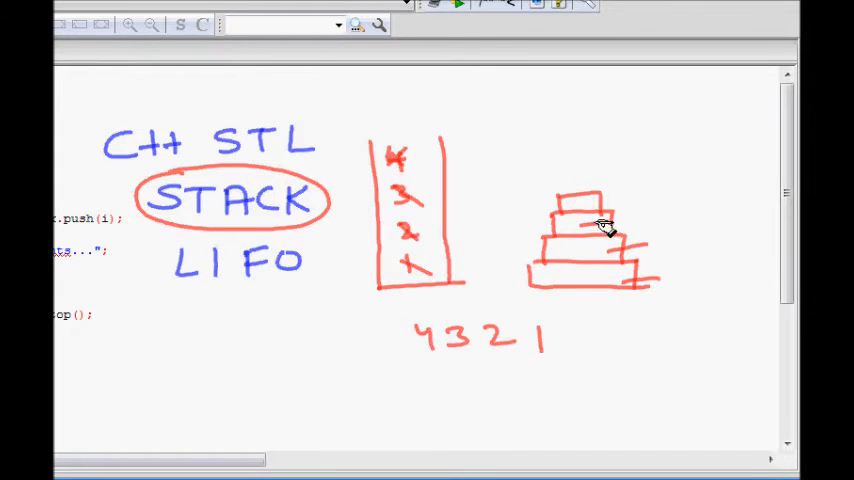
pyautogui.moveTo(504, 270)
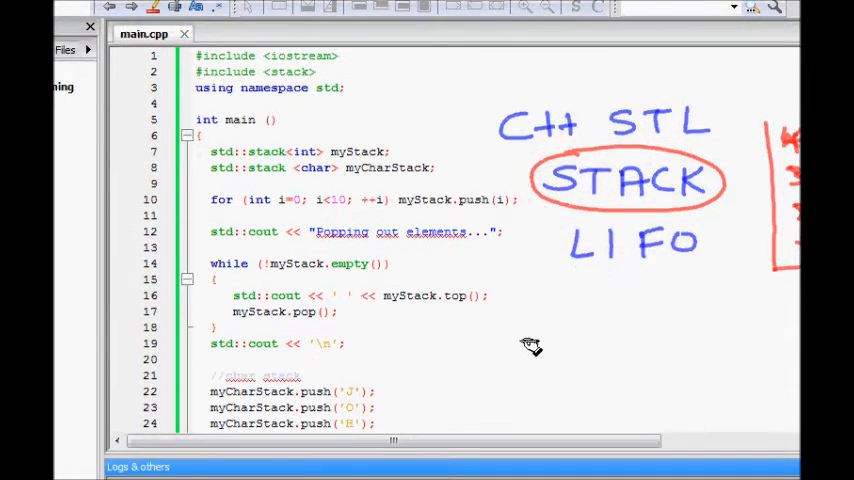
pyautogui.moveTo(464, 276)
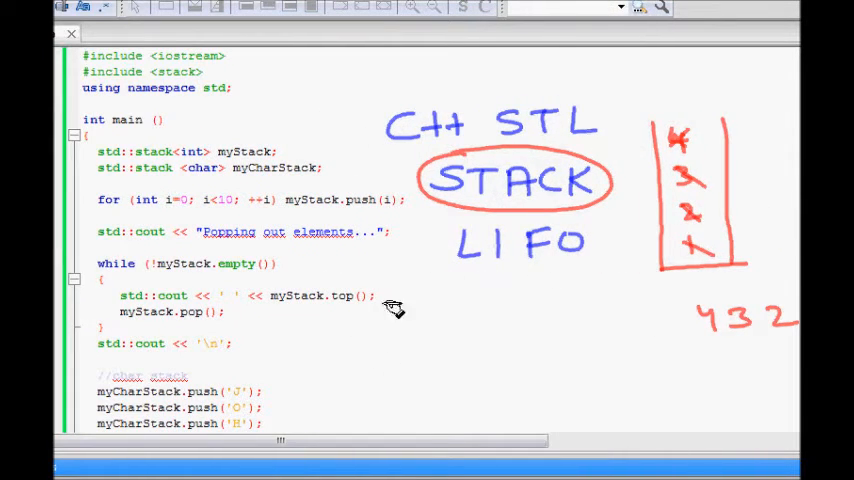
pyautogui.moveTo(470, 314)
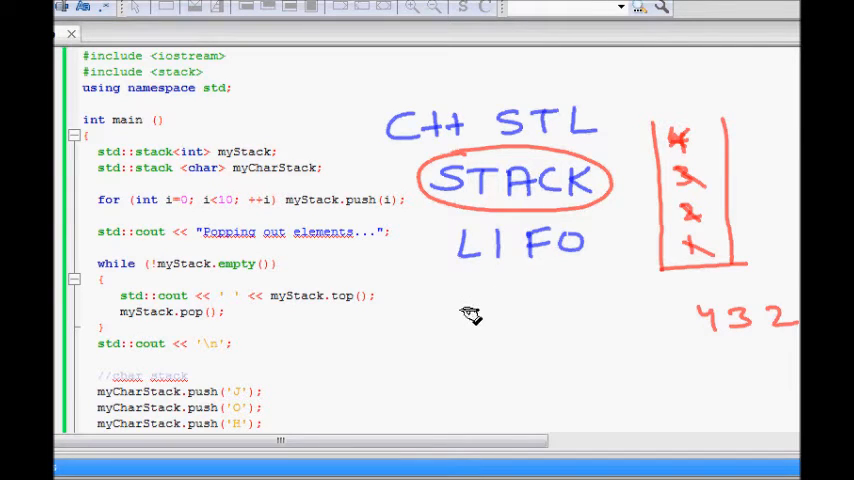
pyautogui.moveTo(544, 250)
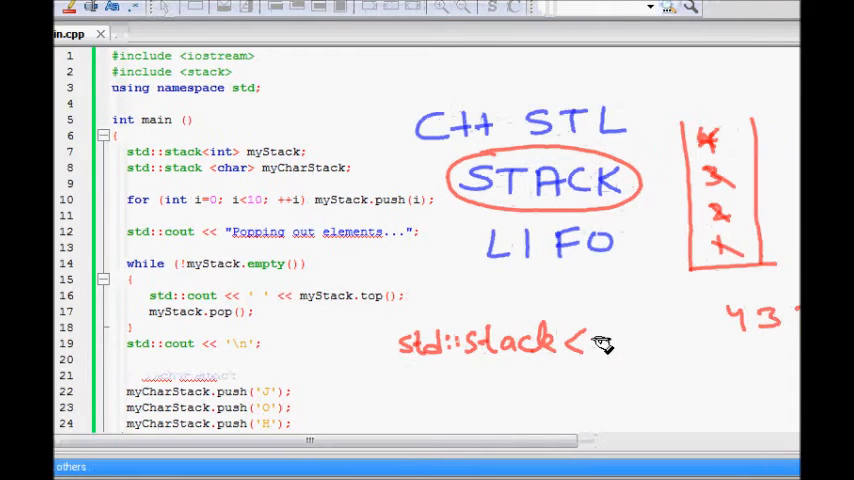
pyautogui.moveTo(600, 340)
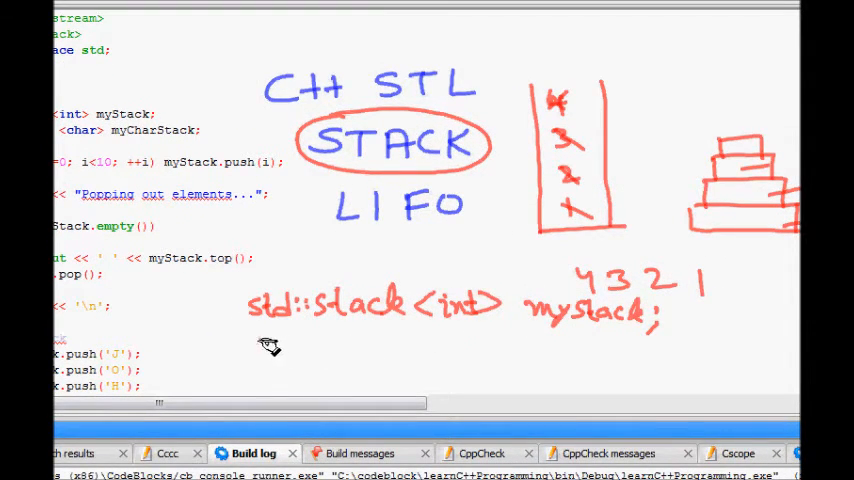
pyautogui.moveTo(324, 350)
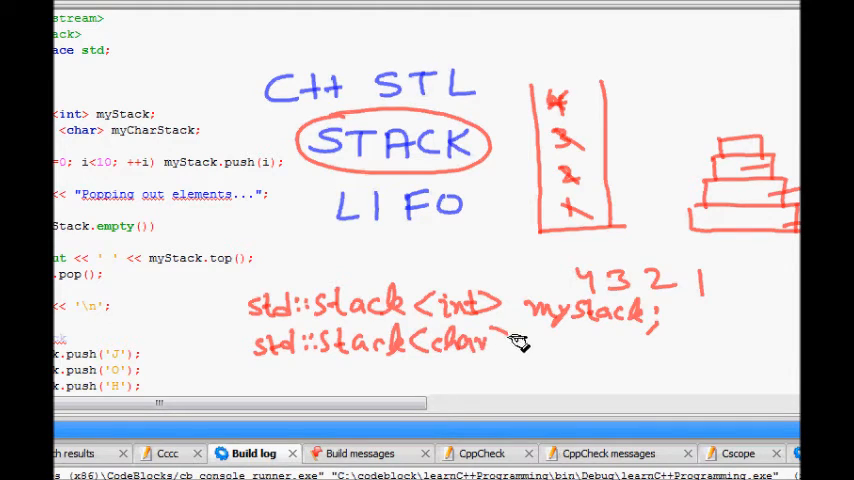
pyautogui.moveTo(590, 352)
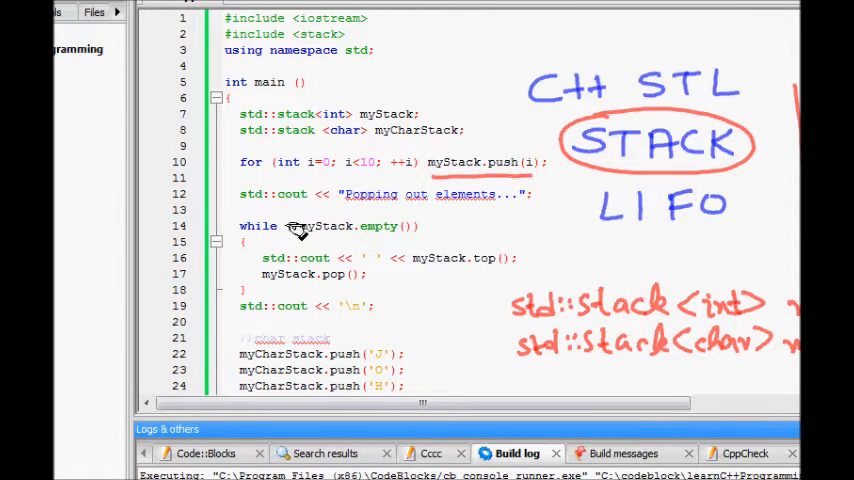
pyautogui.moveTo(536, 184)
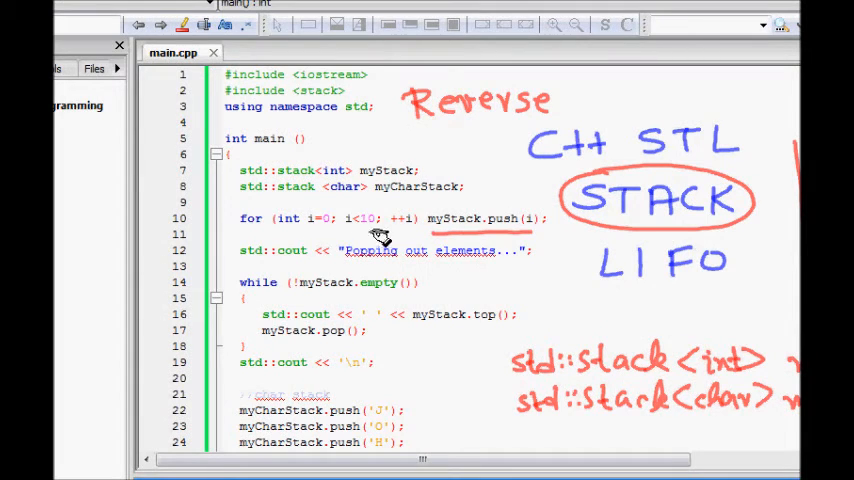
pyautogui.moveTo(418, 282)
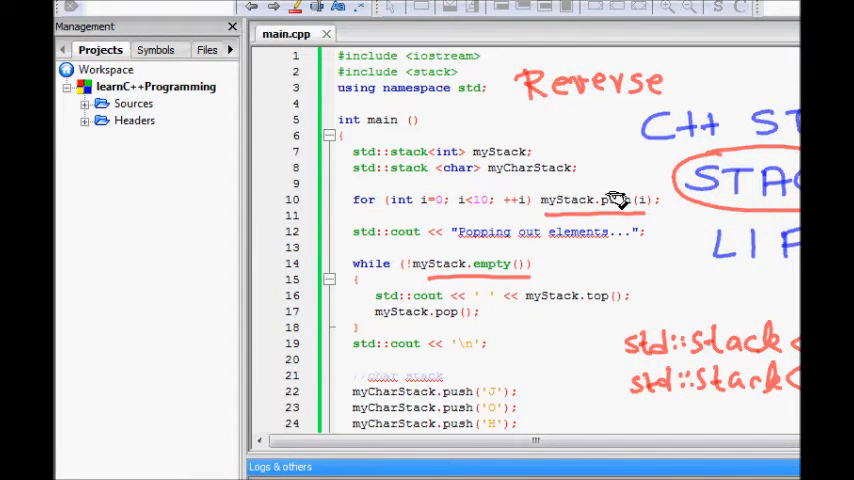
pyautogui.moveTo(600, 290)
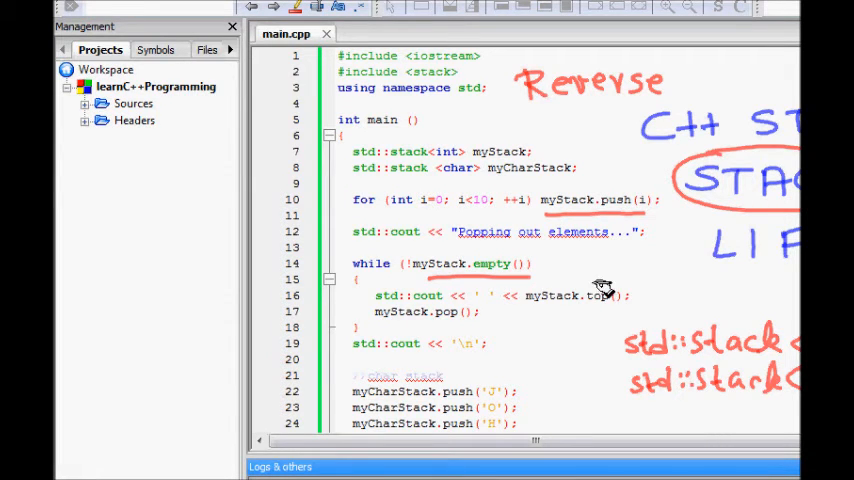
pyautogui.moveTo(430, 320)
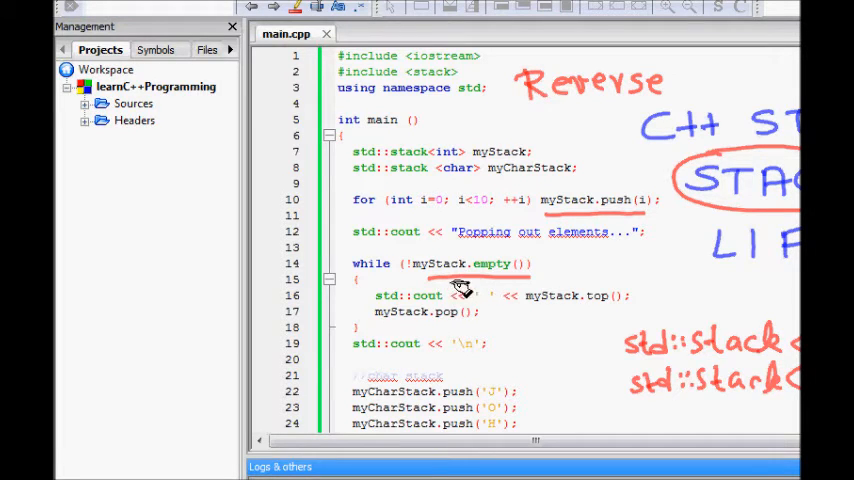
pyautogui.moveTo(596, 280)
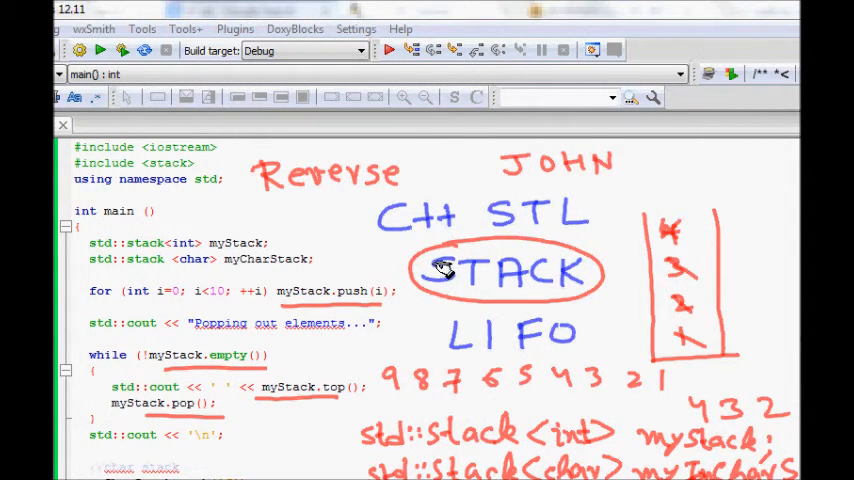
pyautogui.moveTo(548, 170)
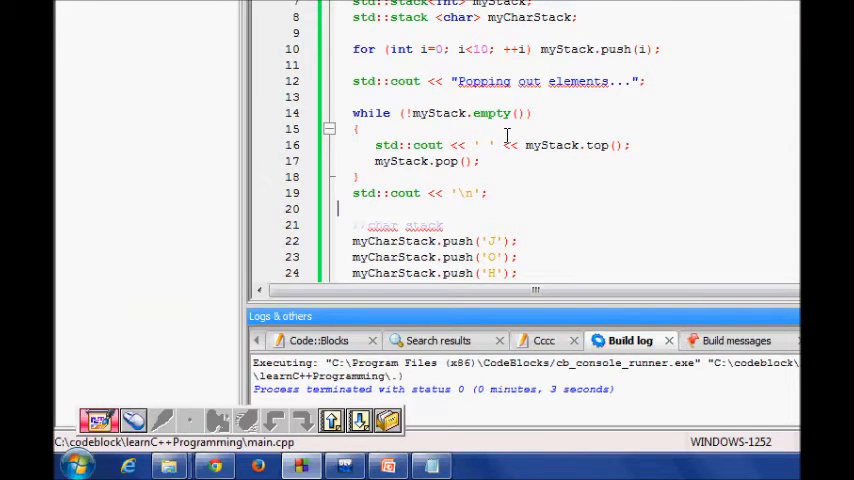
pyautogui.scroll(-3)
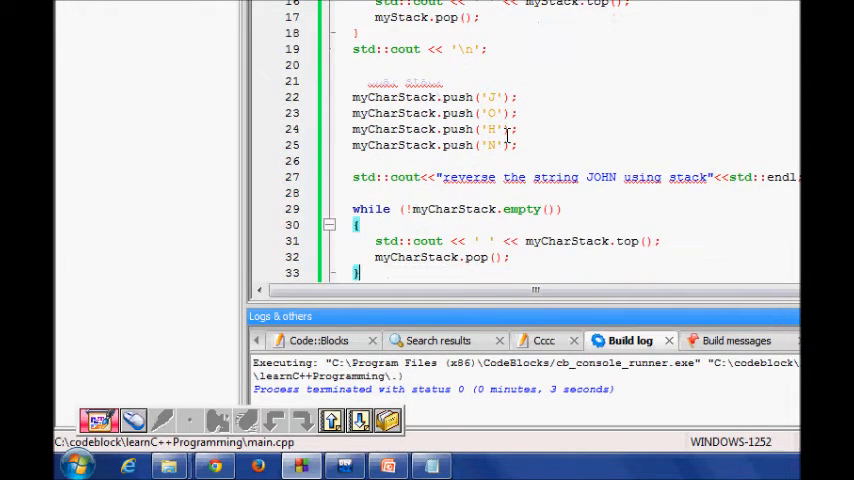
pyautogui.scroll(-3)
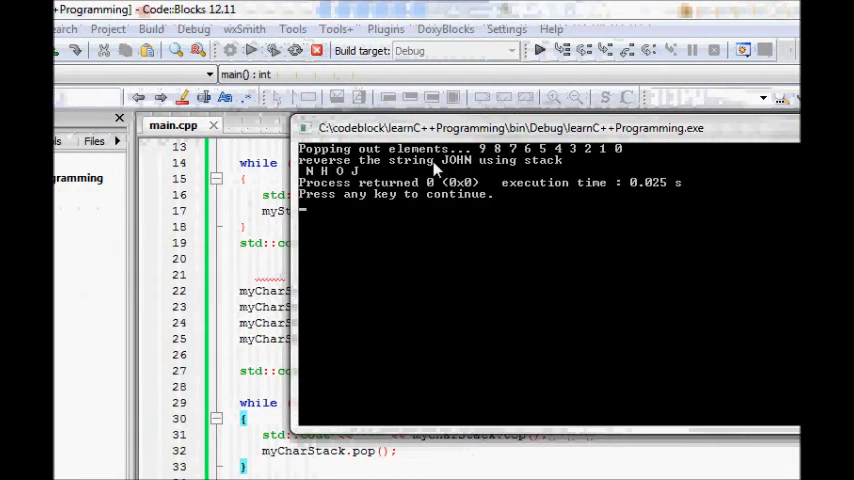
pyautogui.moveTo(570, 164)
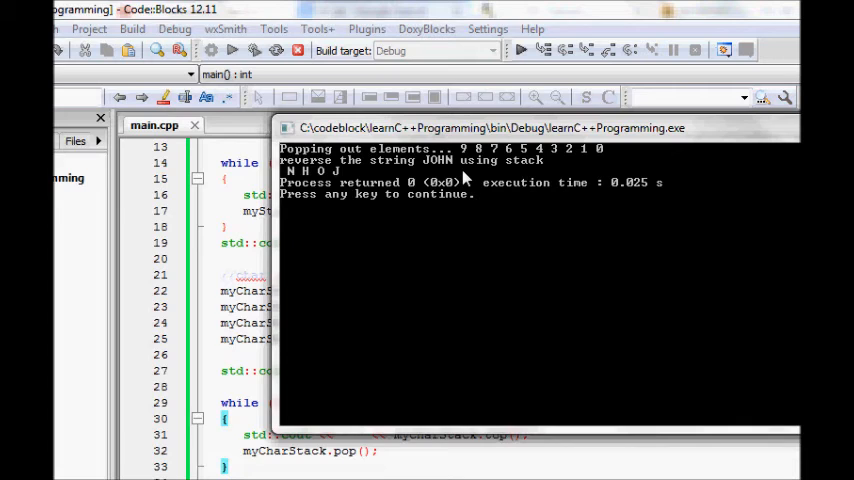
pyautogui.moveTo(332, 186)
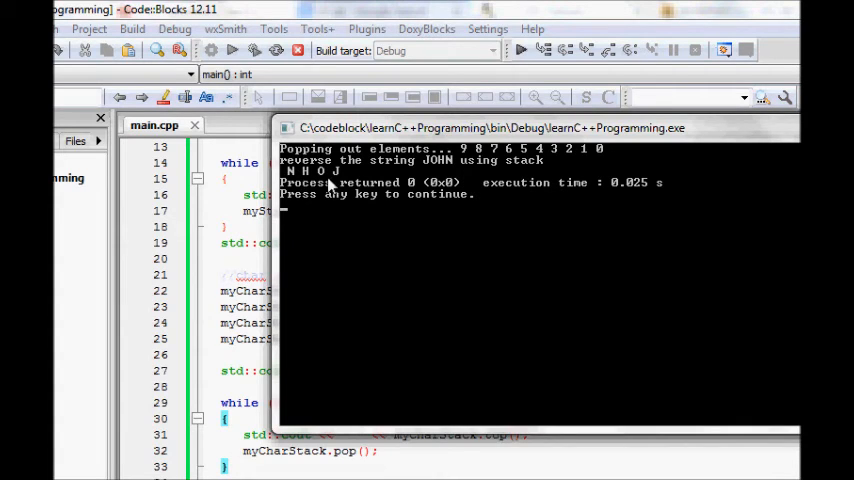